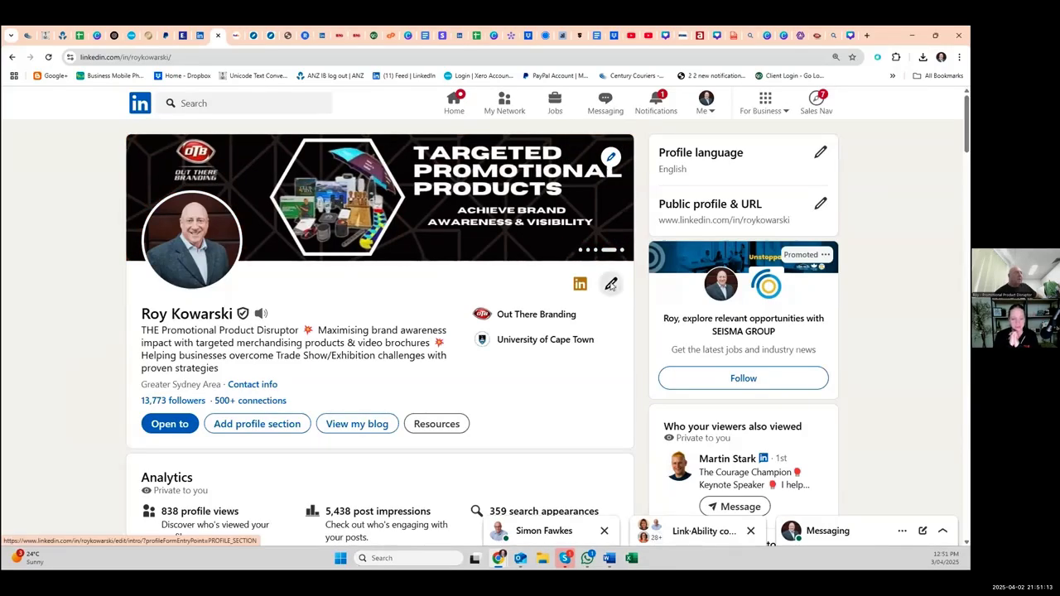
Bring up the Edit intro dialog and focus its empty Website link field.
{"action": "left_click", "coordinate": [611, 285]}
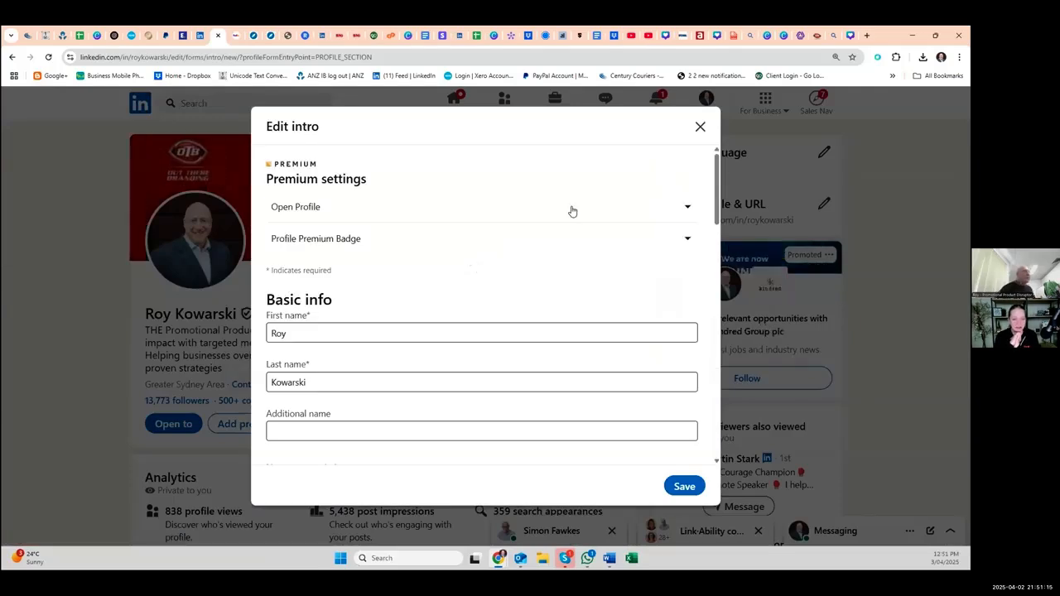
{"action": "scroll", "scroll_direction": "down", "scroll_amount": 3}
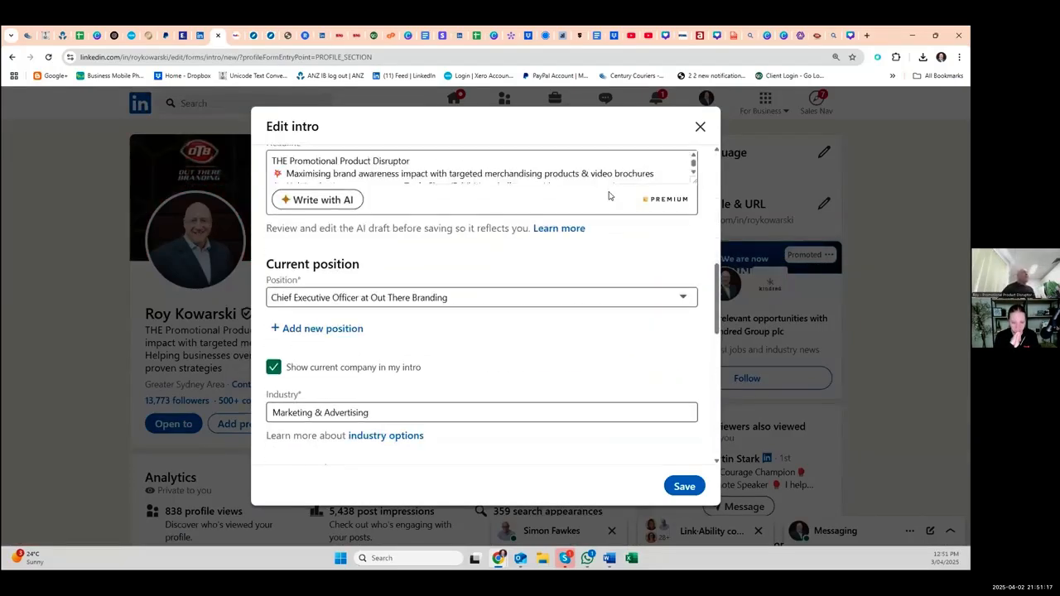
{"action": "scroll", "scroll_direction": "down", "scroll_amount": 3}
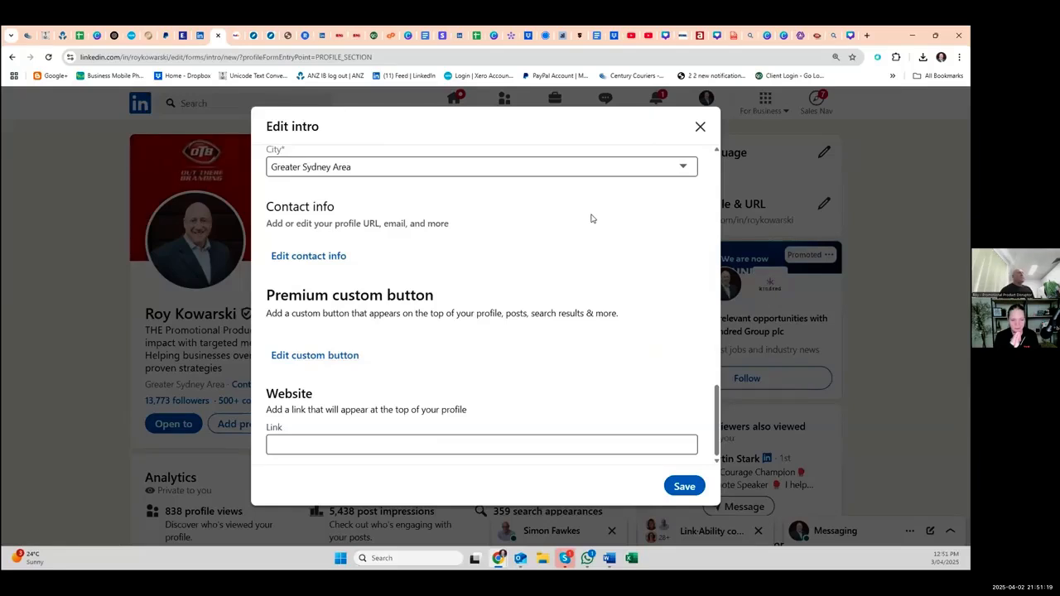
{"action": "left_click", "coordinate": [480, 444]}
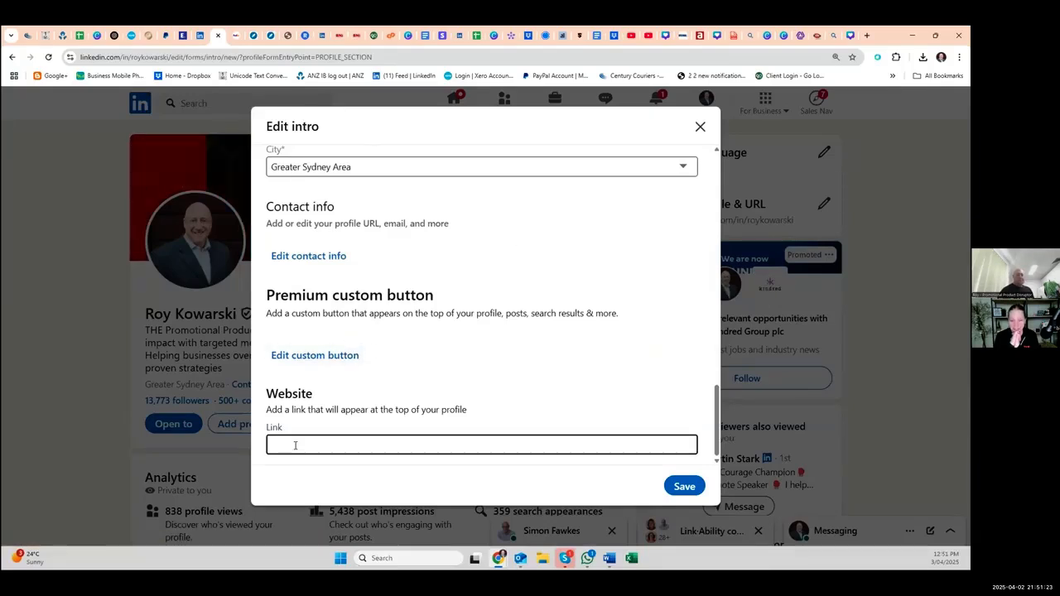
Paste the Out There Branding trade show PDF URL into the link field as plain text.
{"action": "left_click", "coordinate": [480, 443]}
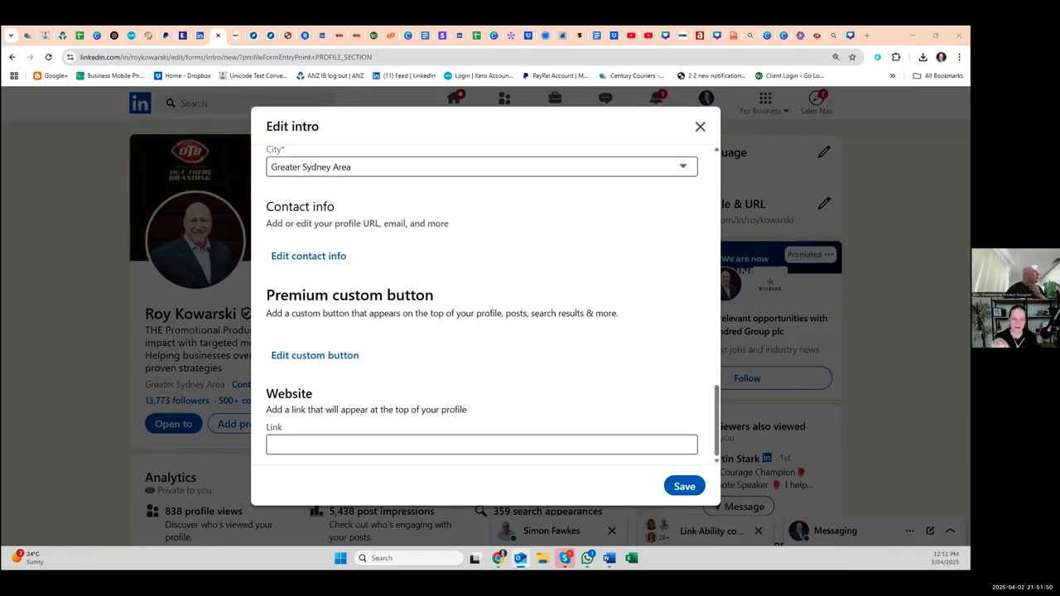
{"action": "left_click", "coordinate": [480, 444]}
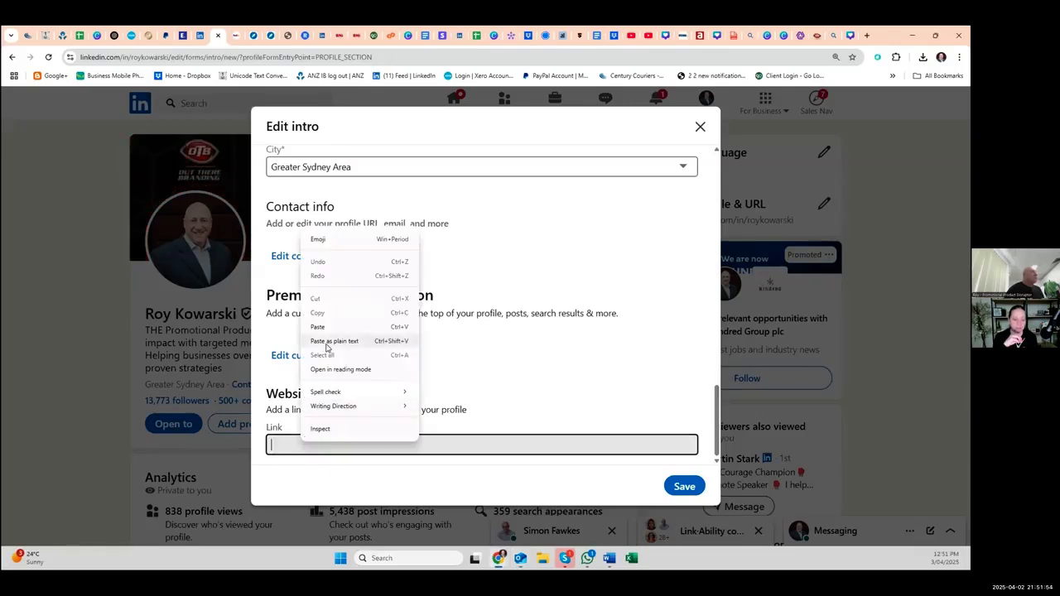
{"action": "left_click", "coordinate": [335, 341]}
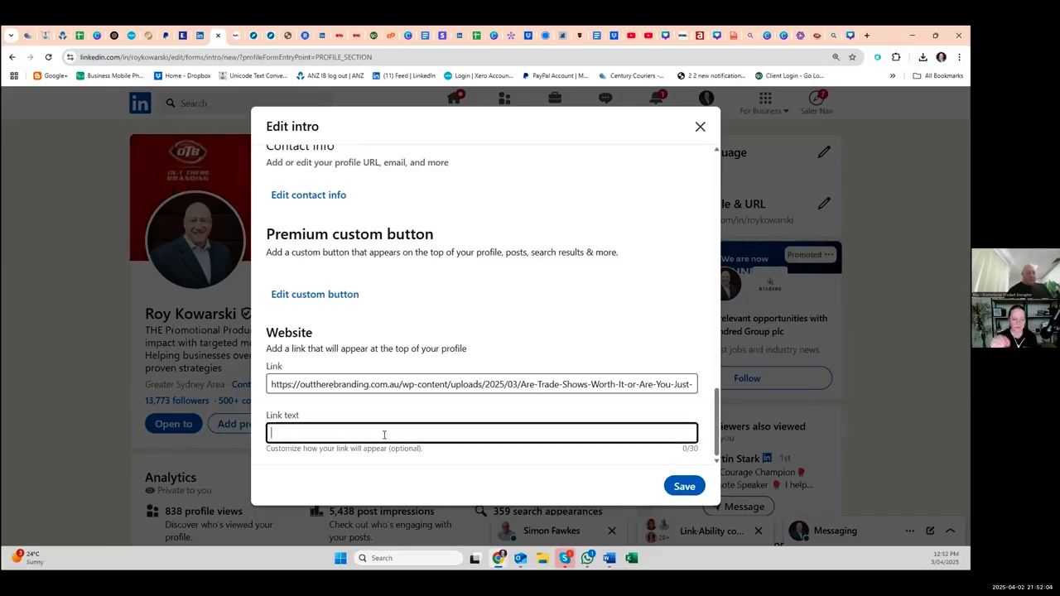
Enter 'FREE tradeshow tips' as the link text.
{"action": "type", "text": "FREE tra"}
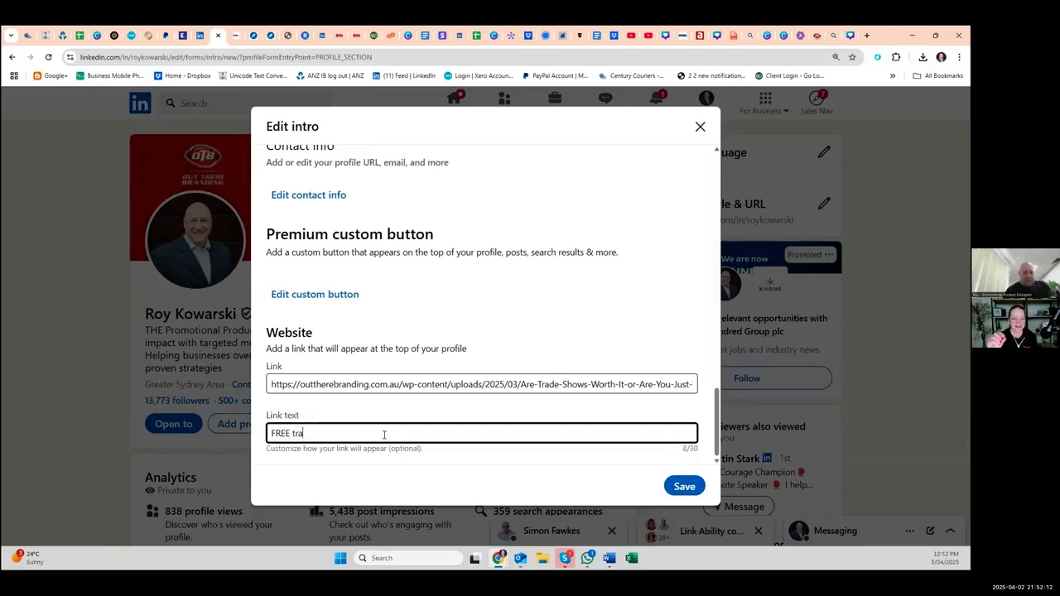
{"action": "type", "text": "desho"}
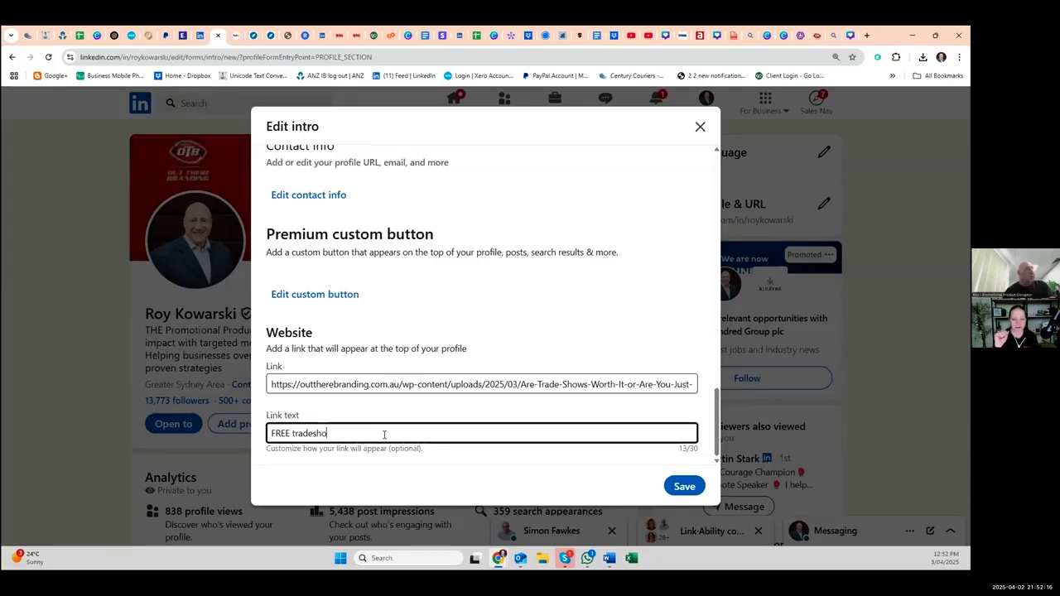
{"action": "type", "text": "w"}
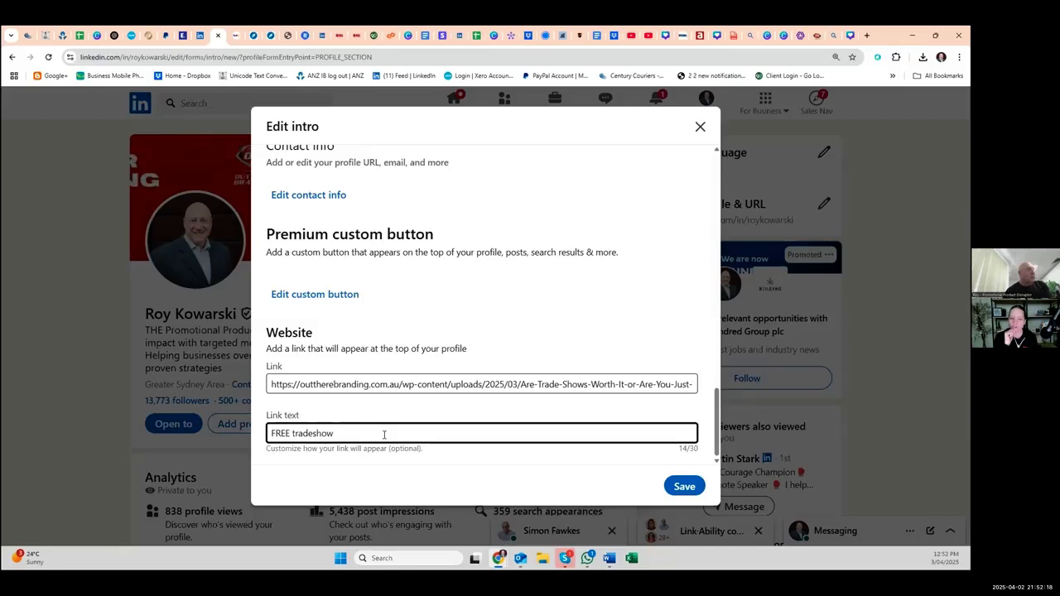
{"action": "type", "text": "tips"}
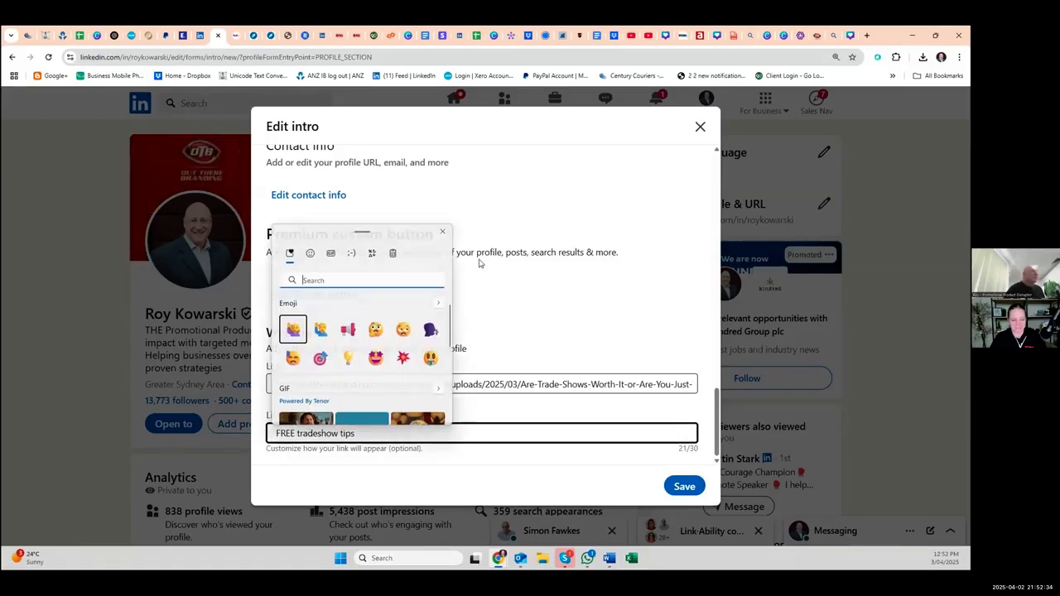
Search the emoji panel for 'gift' and insert the gift emoji before the link text.
{"action": "left_click", "coordinate": [329, 252]}
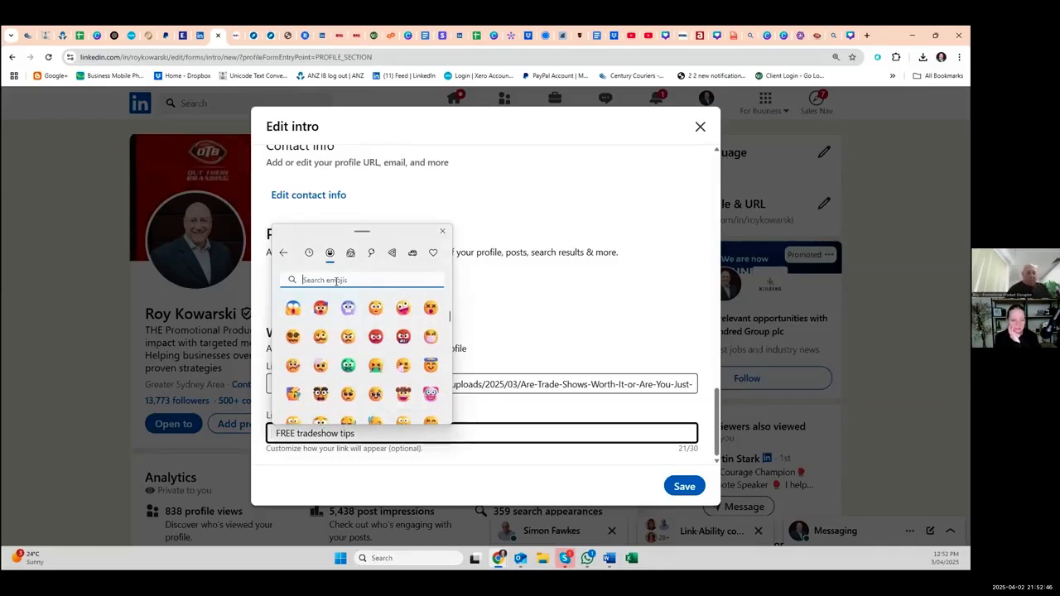
{"action": "type", "text": "o"}
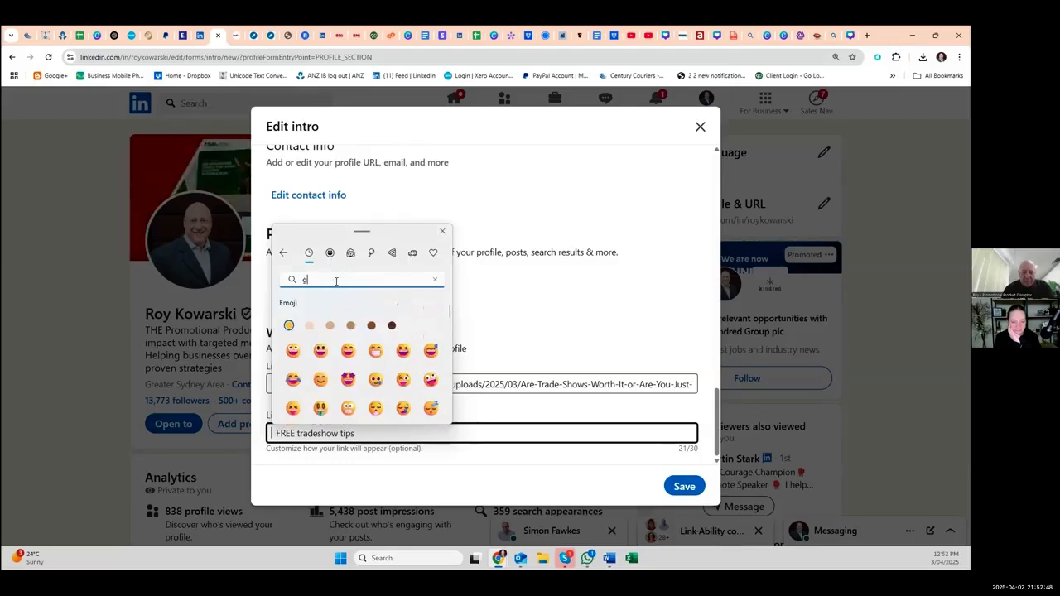
{"action": "type", "text": "gift"}
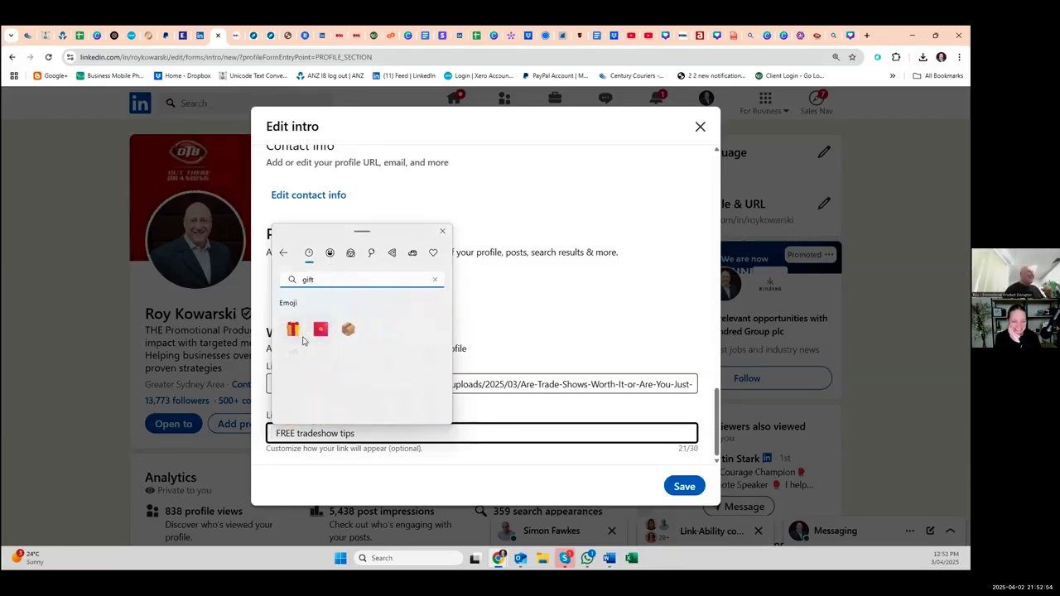
{"action": "left_click", "coordinate": [291, 328]}
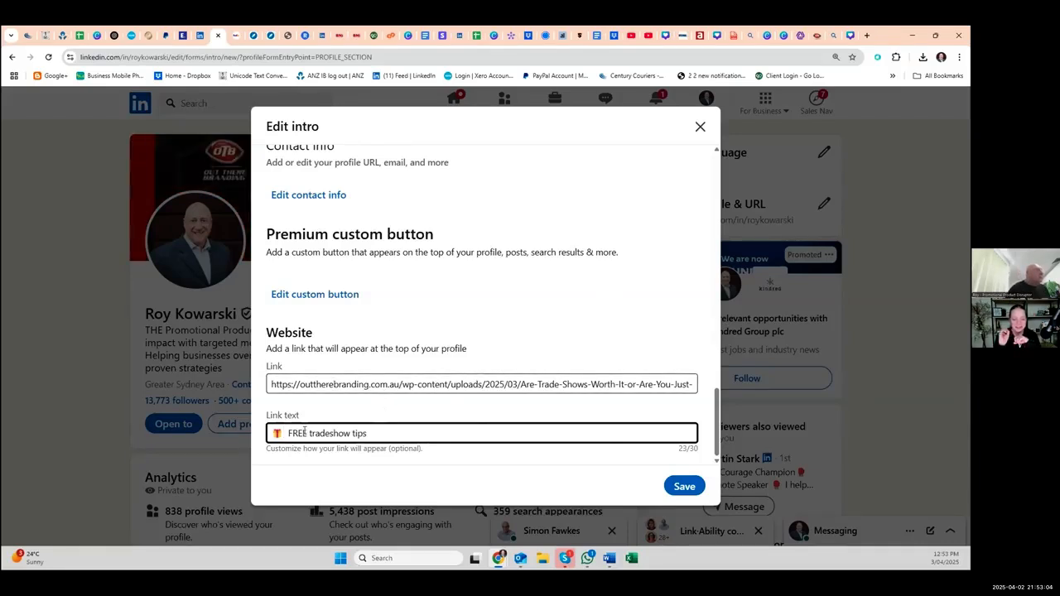
Fix the capitalisation to 'FREE Tradeshow Tips', save the intro and close the editor.
{"action": "key", "text": "Backspace"}
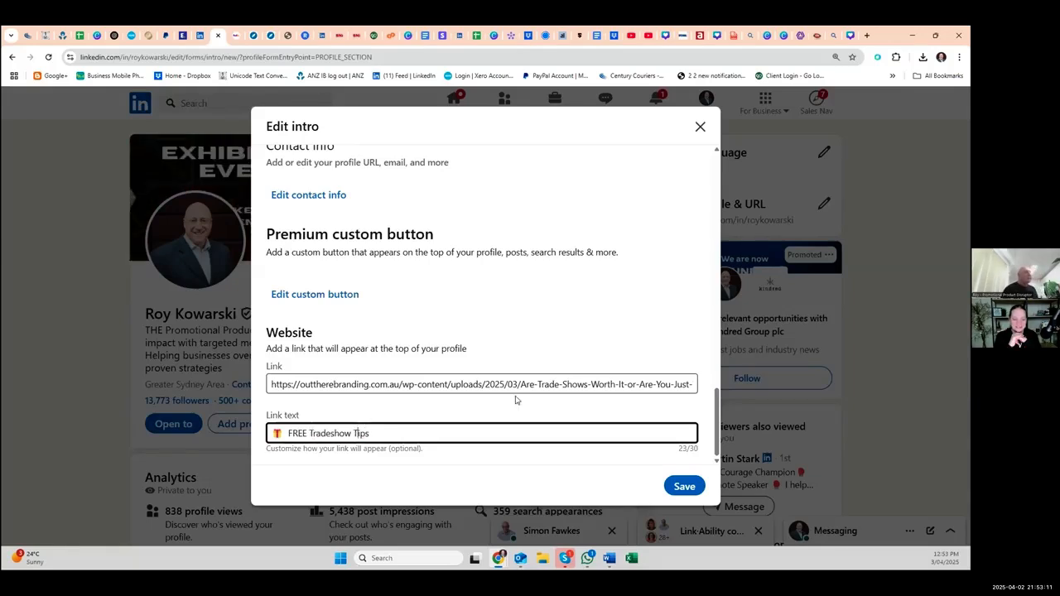
{"action": "left_click", "coordinate": [684, 487]}
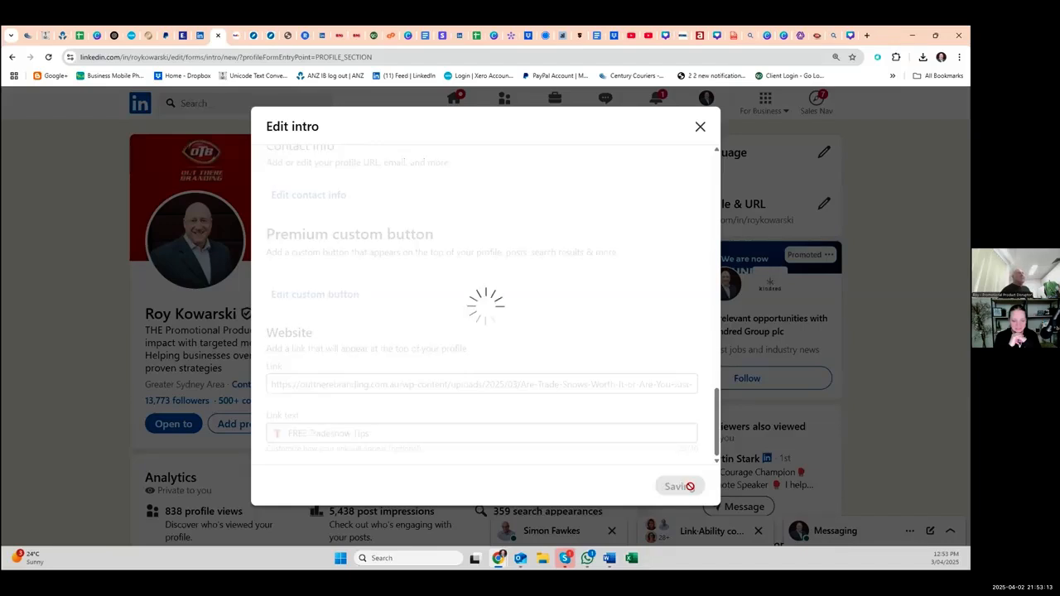
{"action": "left_click", "coordinate": [679, 487]}
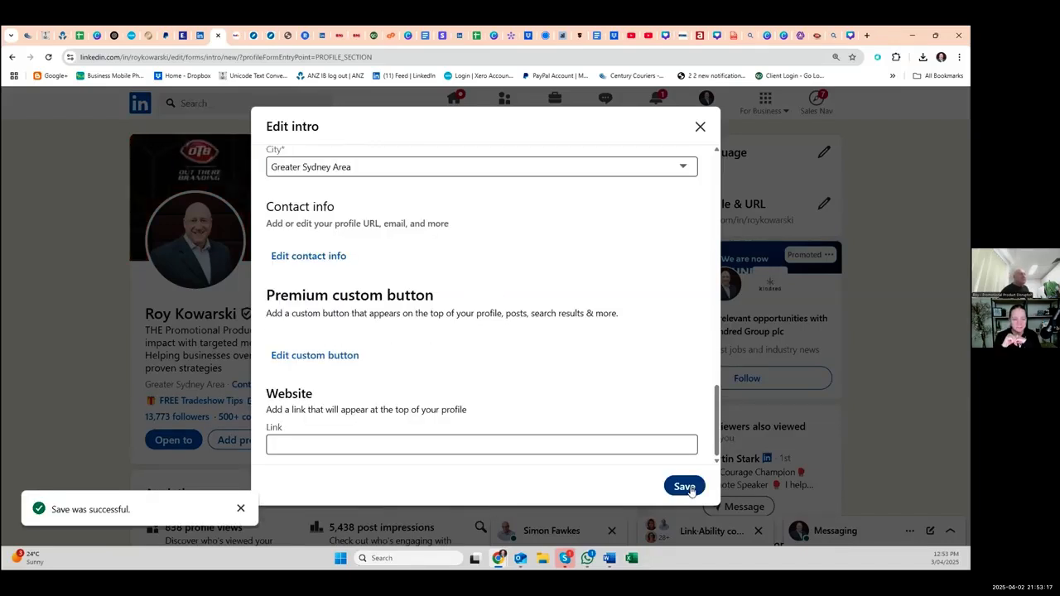
{"action": "left_click", "coordinate": [683, 487]}
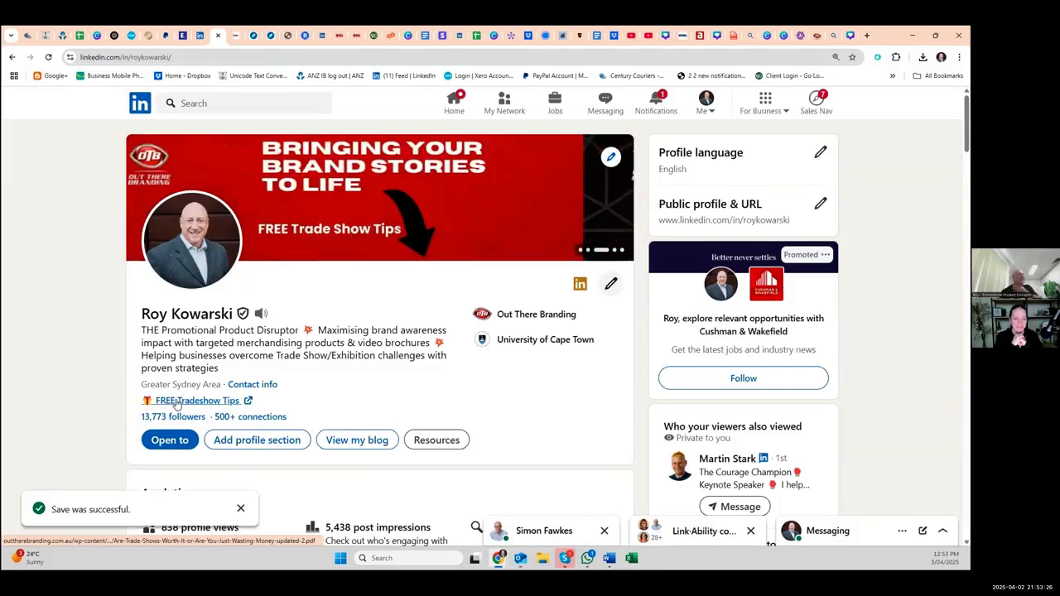
{"action": "left_click", "coordinate": [195, 399]}
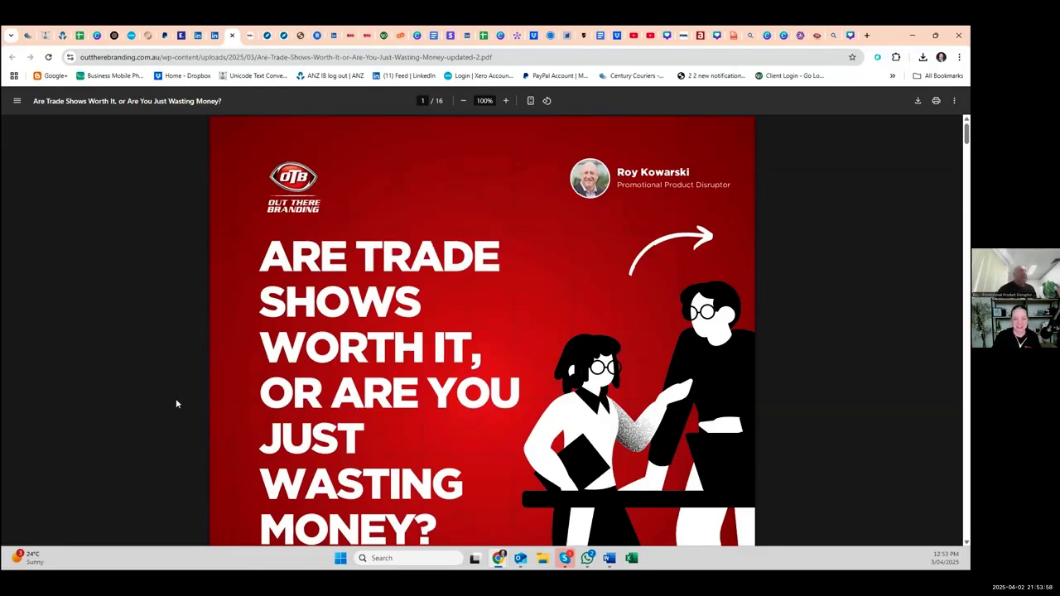
{"action": "mouse_move", "coordinate": [215, 36]}
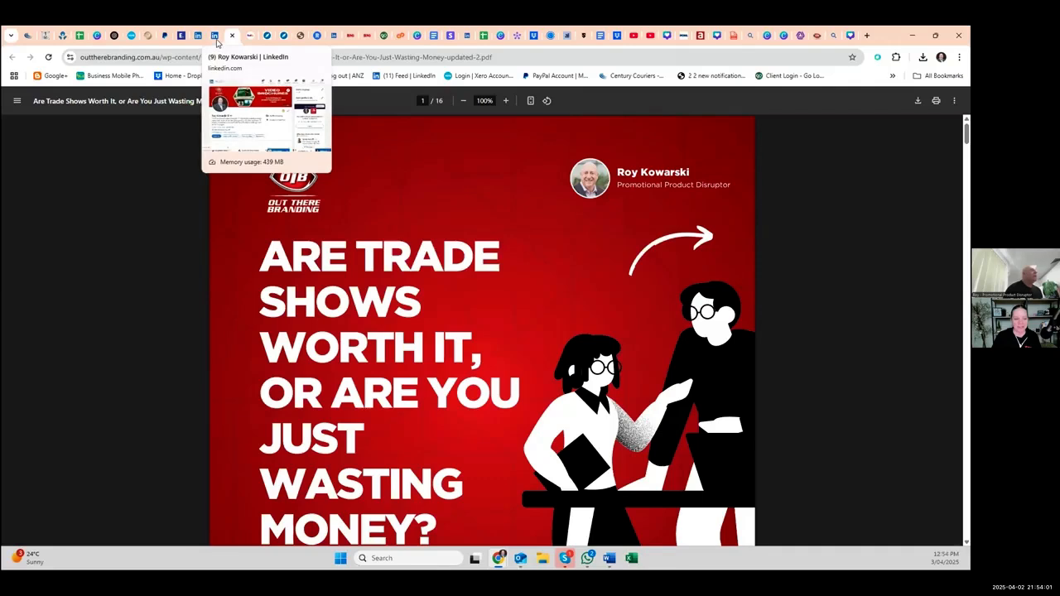
Switch back to the LinkedIn profile tab showing the saved link.
{"action": "left_click", "coordinate": [215, 37]}
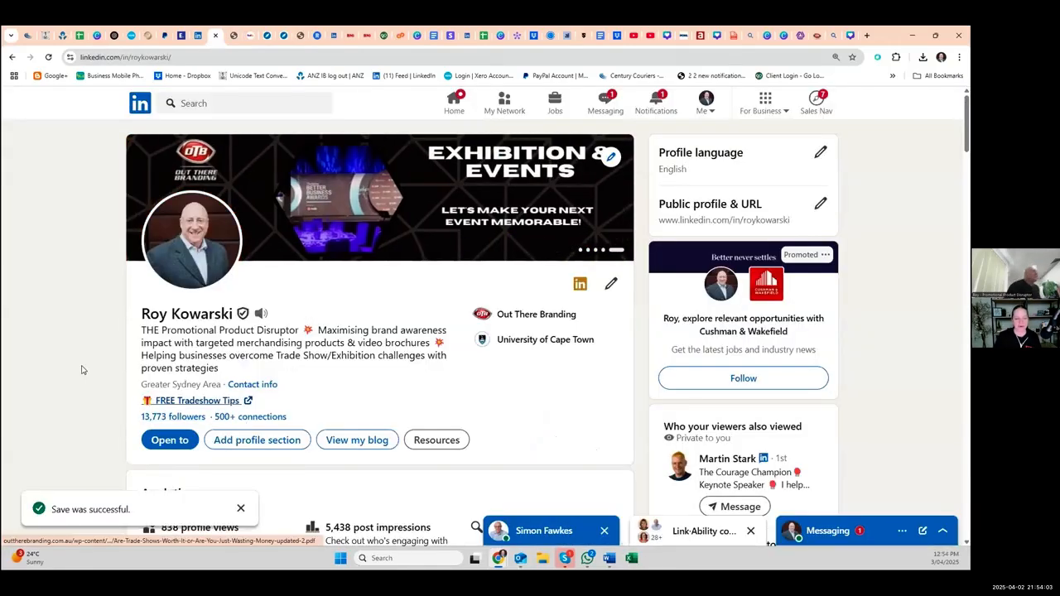